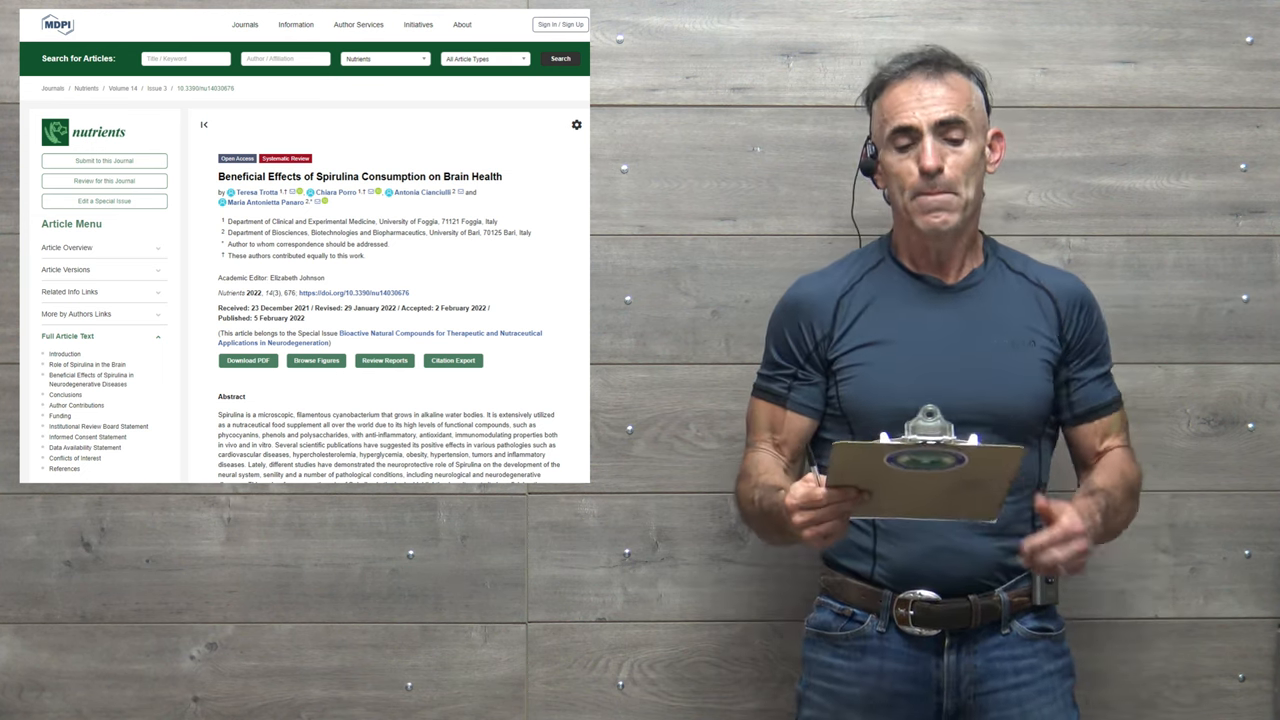
{"action": "scroll", "scroll_direction": "down", "scroll_amount": 3}
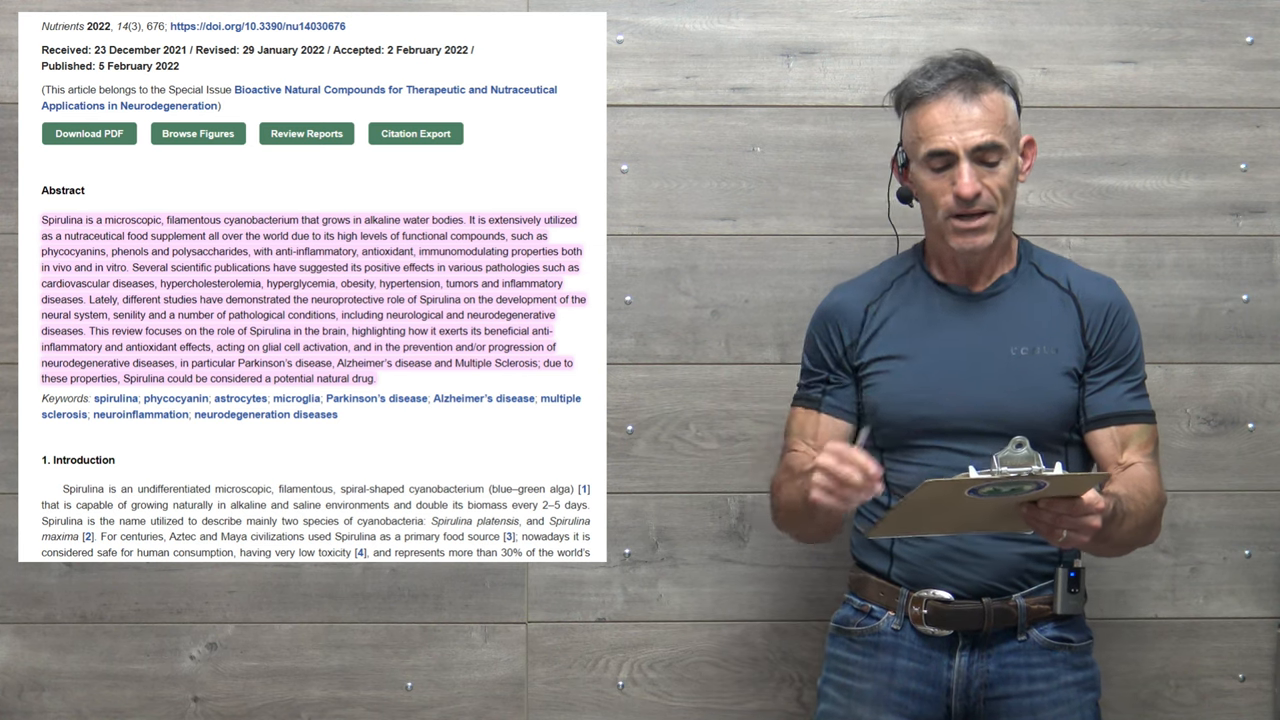
{"action": "scroll", "scroll_direction": "down", "scroll_amount": 3}
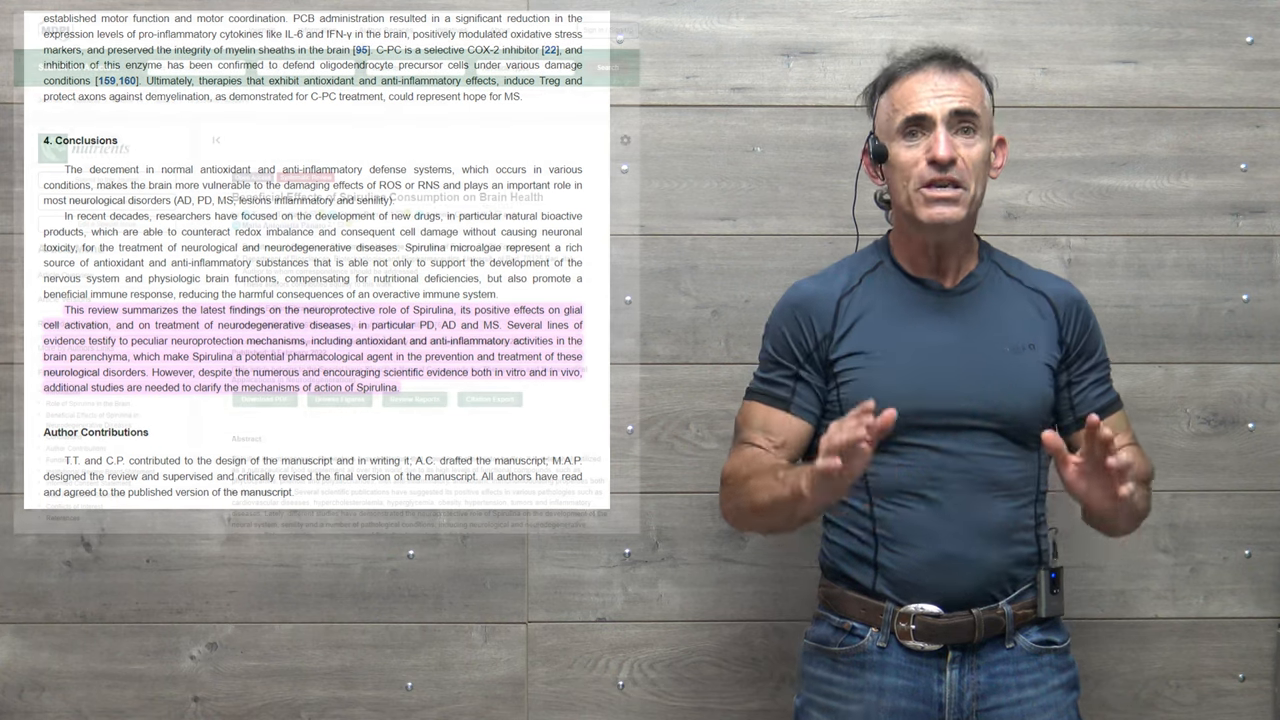